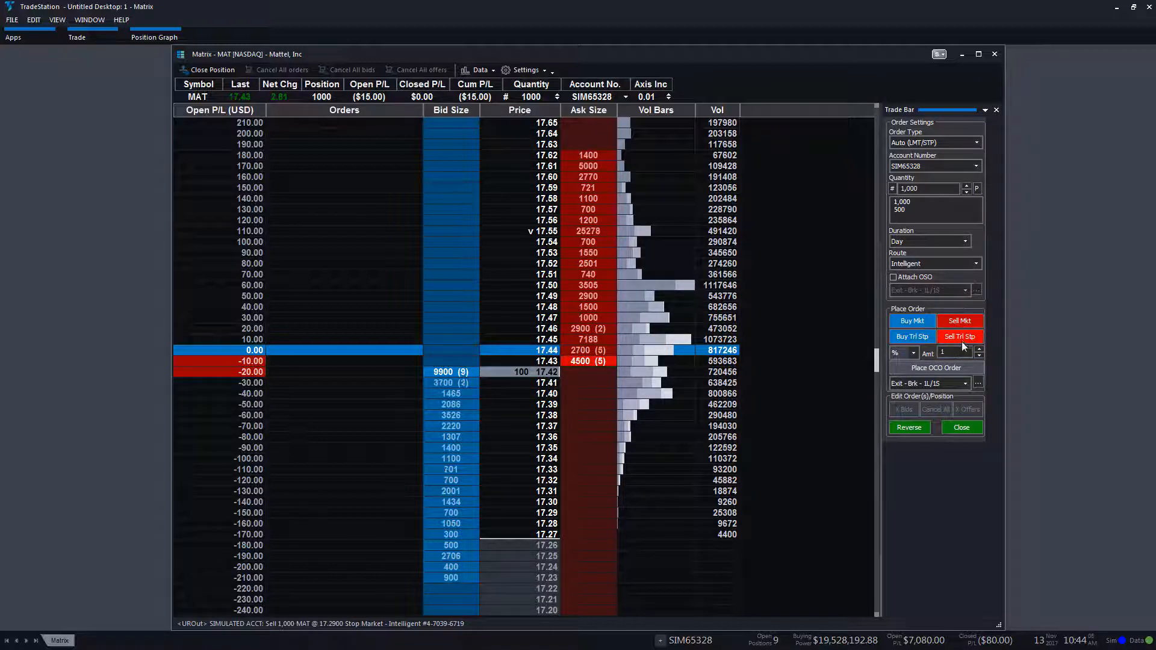
# Sell the 1,000 MAT shares at market to flatten the position
pyautogui.click(960, 336)
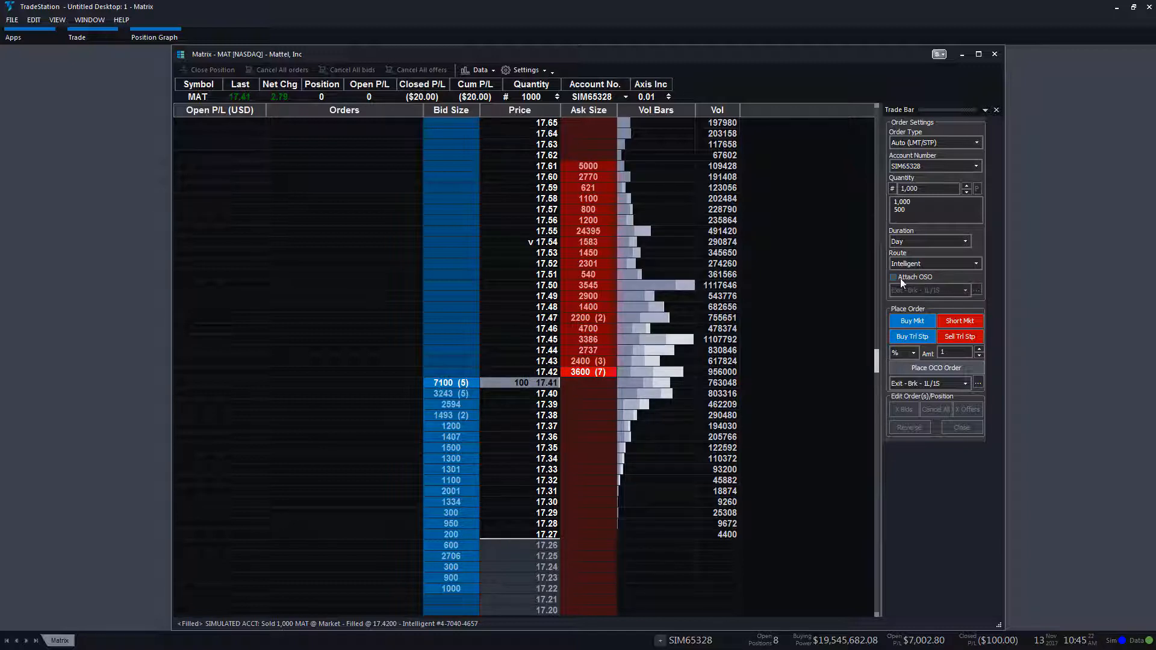
# Enable Attach OSO and choose the Exit - Brk - 1L/1S bracket template
pyautogui.click(893, 277)
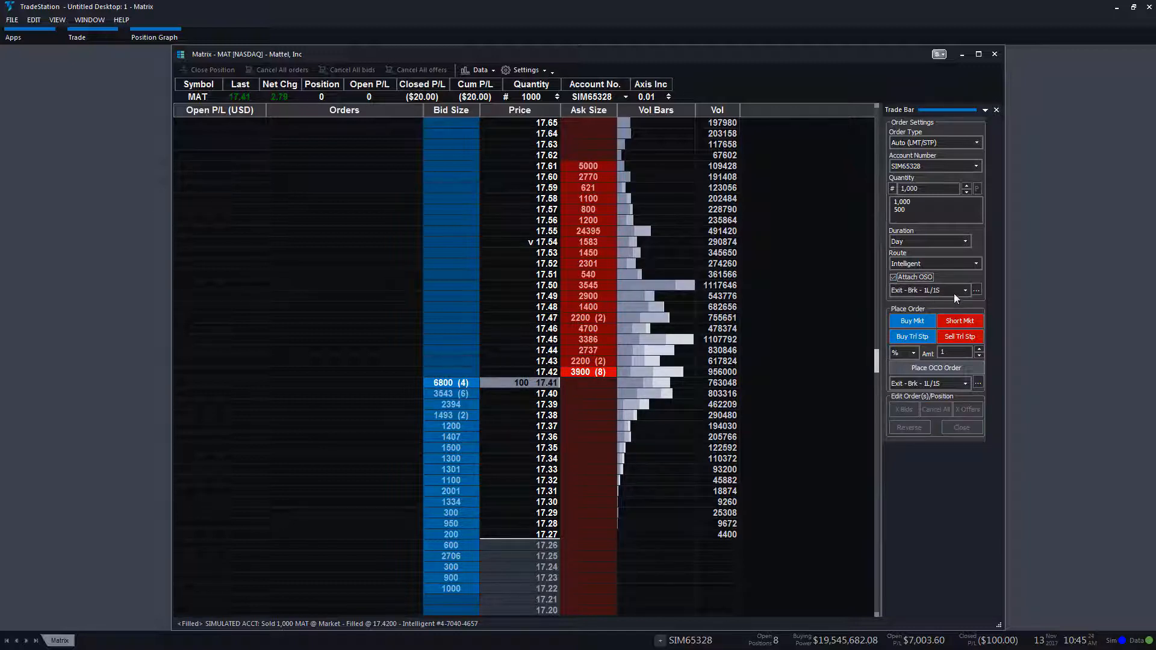
pyautogui.click(977, 290)
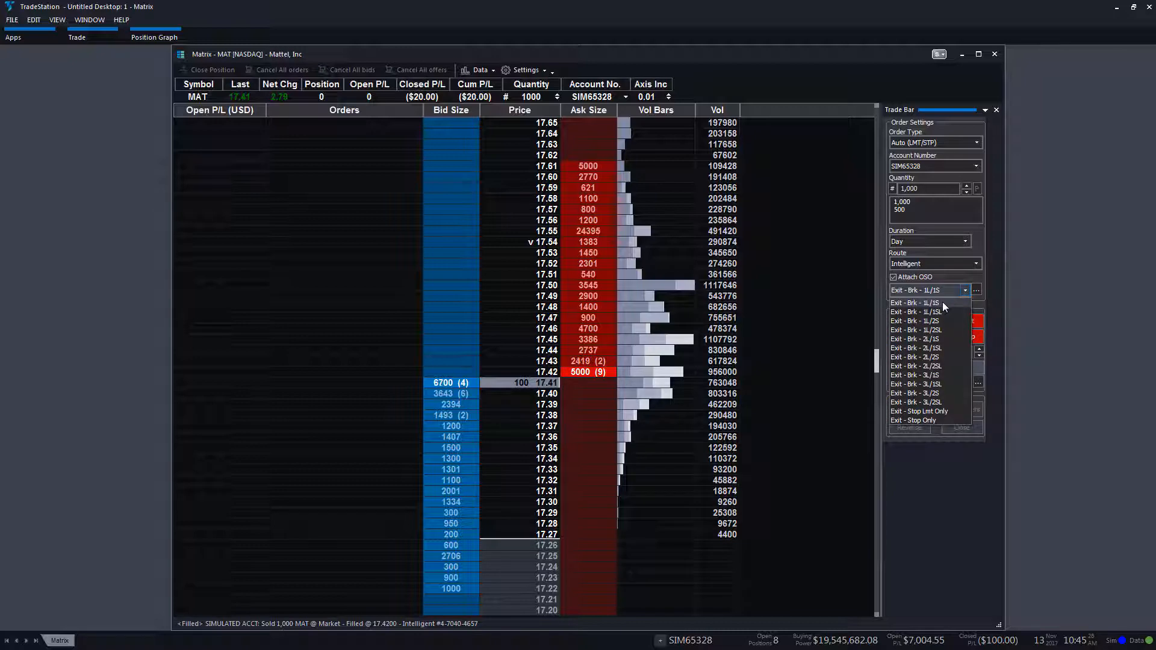
pyautogui.click(977, 290)
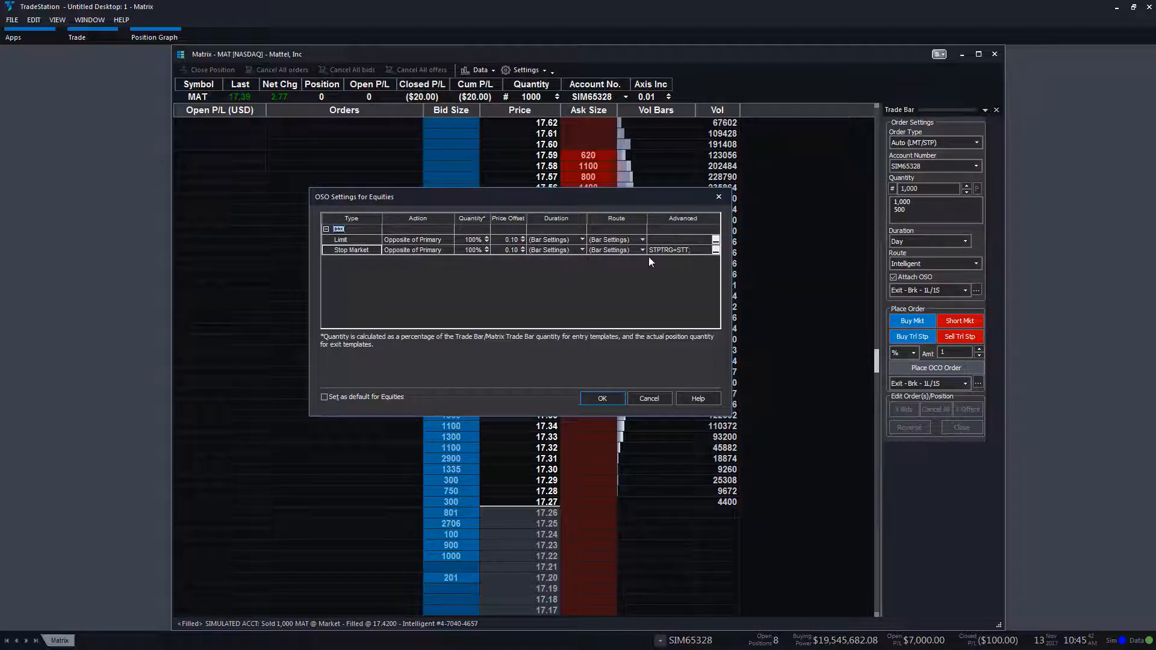
# Make the stop-market exit a 0.1-point trailing stop and confirm the bracket settings
pyautogui.click(712, 249)
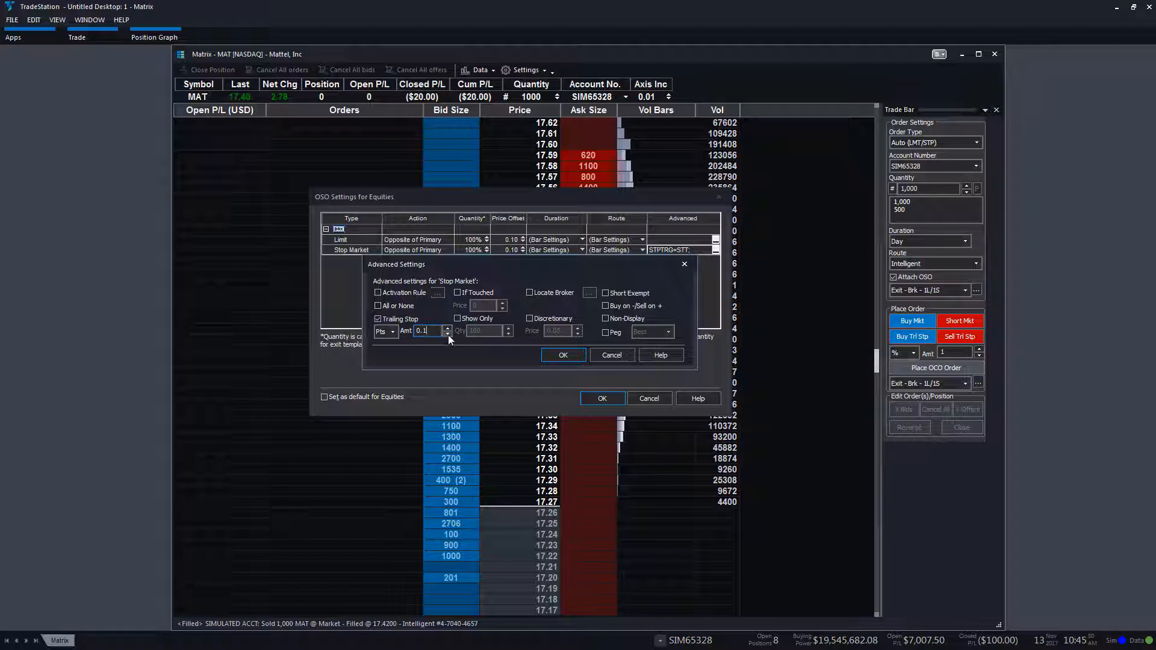
pyautogui.click(562, 354)
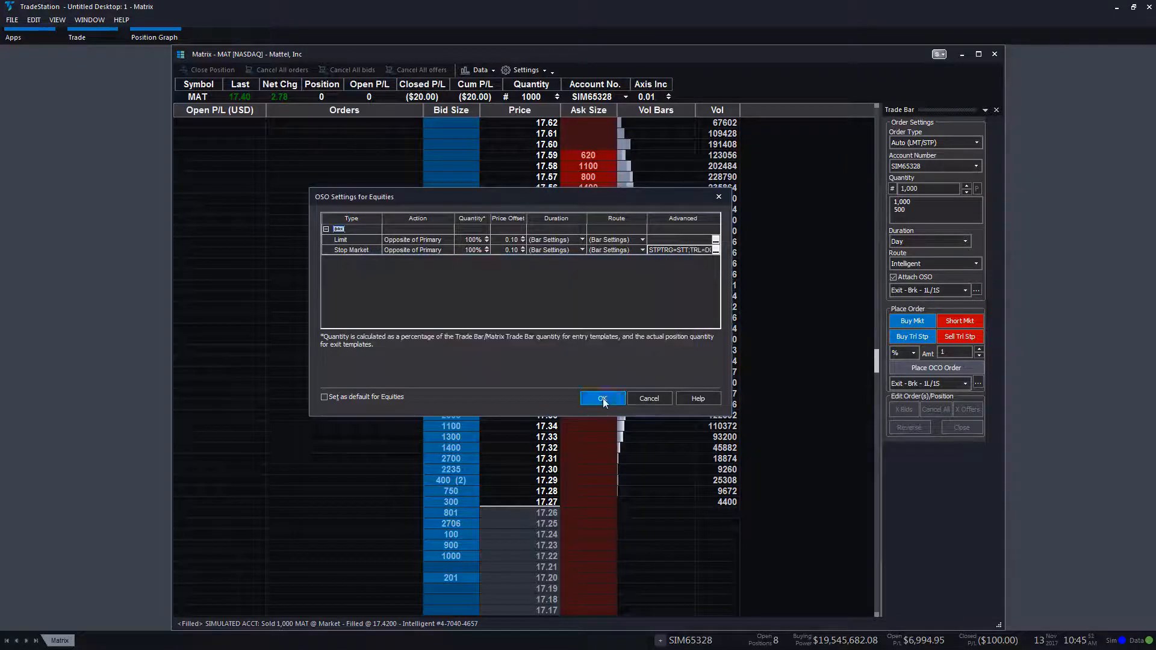
pyautogui.click(603, 399)
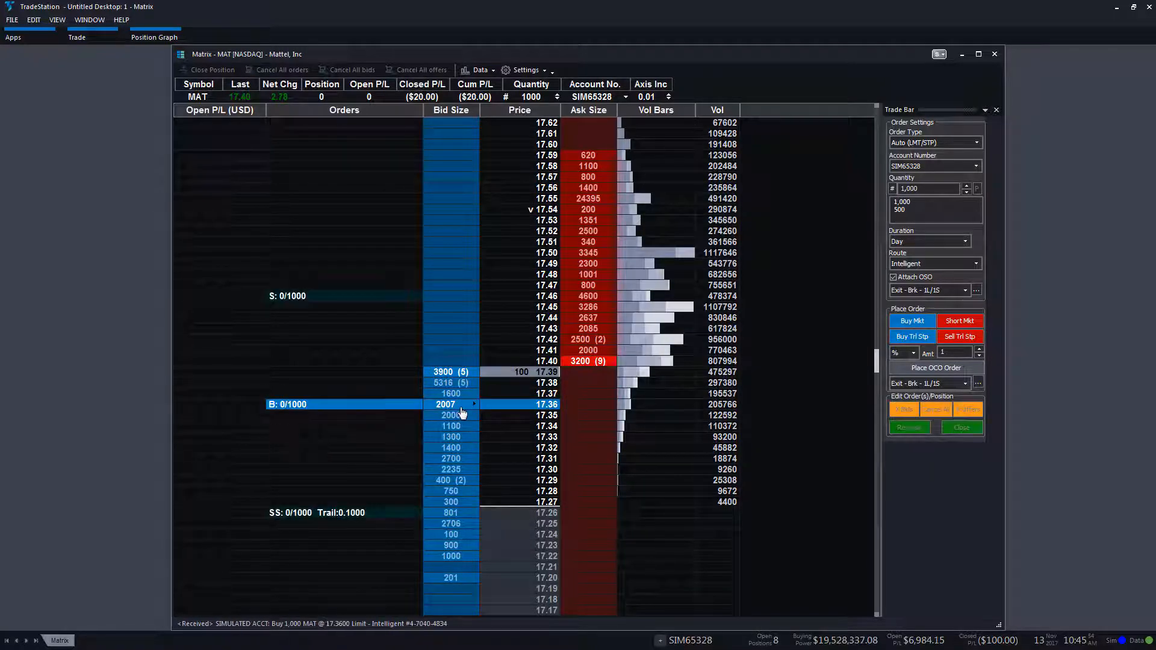